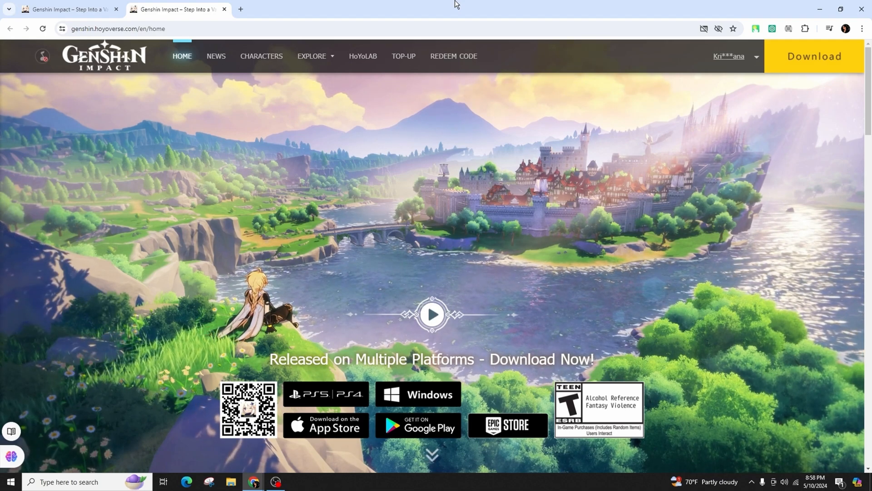
mouse_move(573, 63)
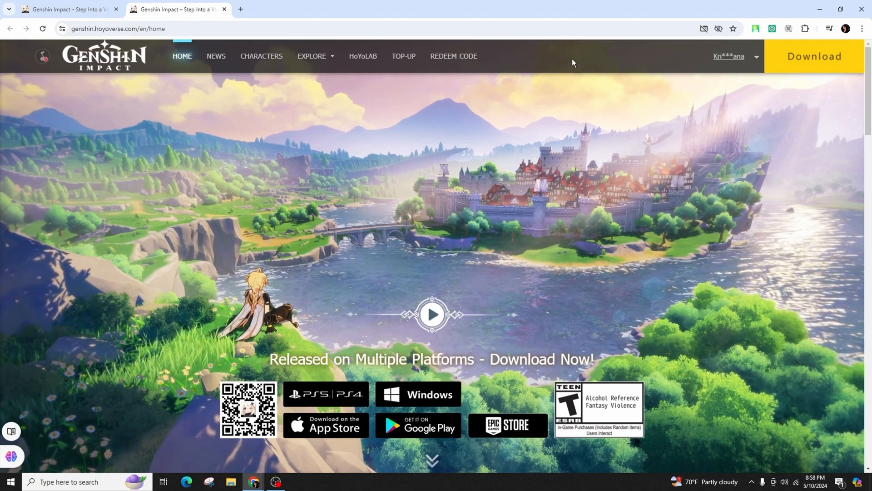
mouse_move(568, 147)
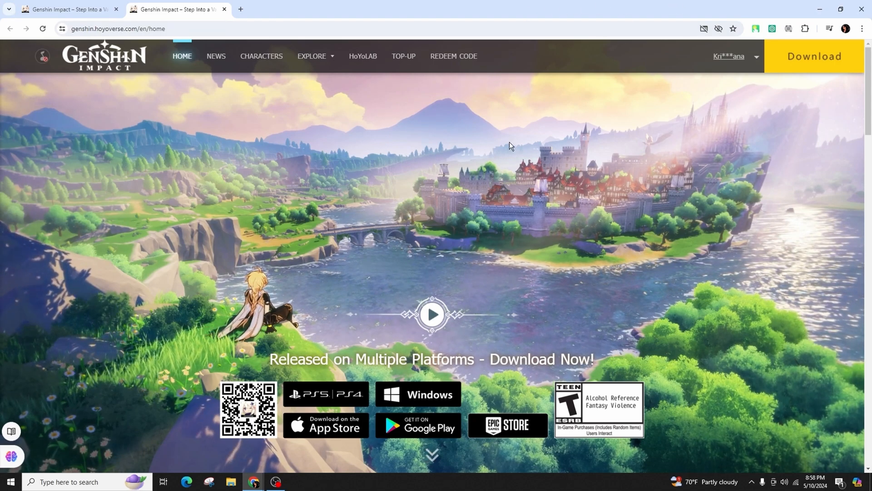
mouse_move(557, 168)
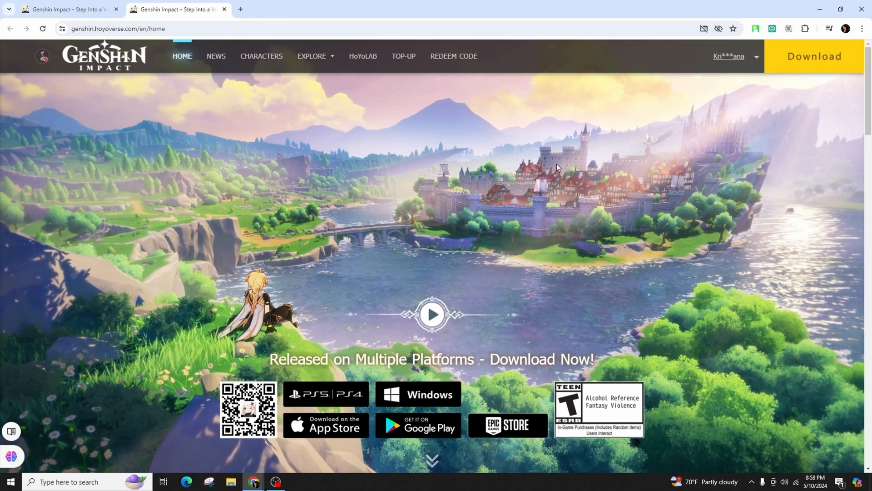
mouse_move(631, 86)
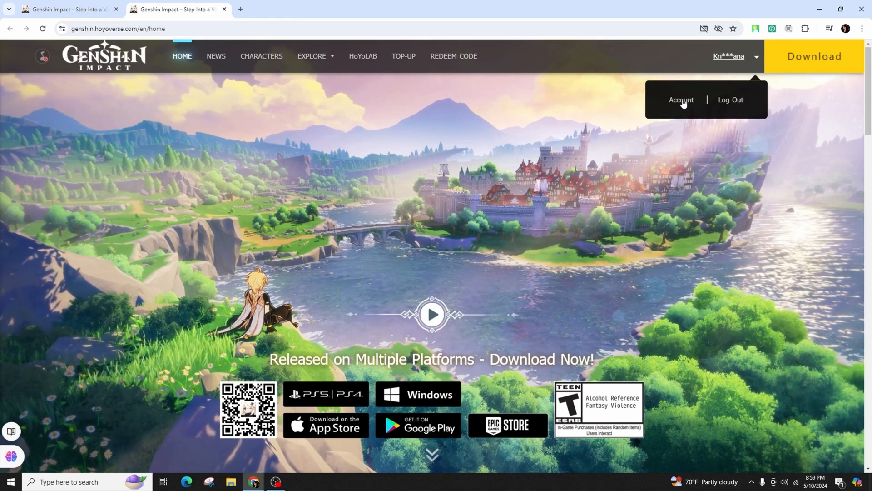
- Go to the HoYoverse Account Center for the signed-in account via the username menu
click(680, 100)
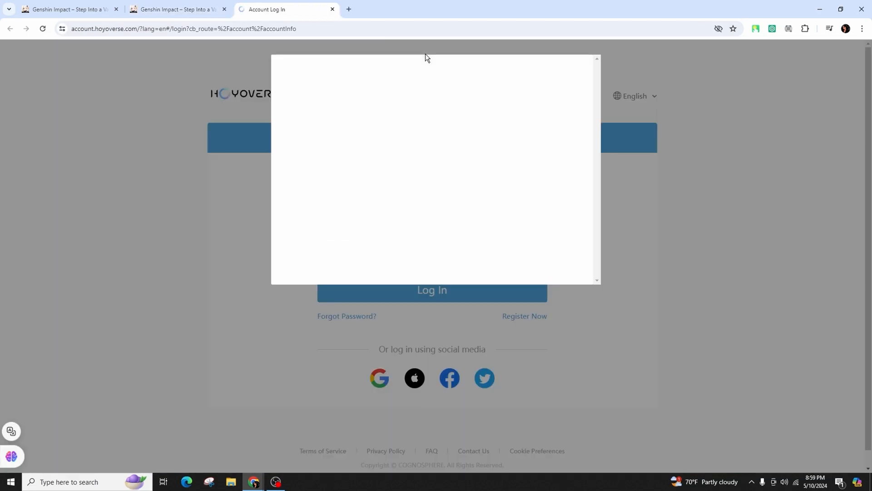
mouse_move(372, 197)
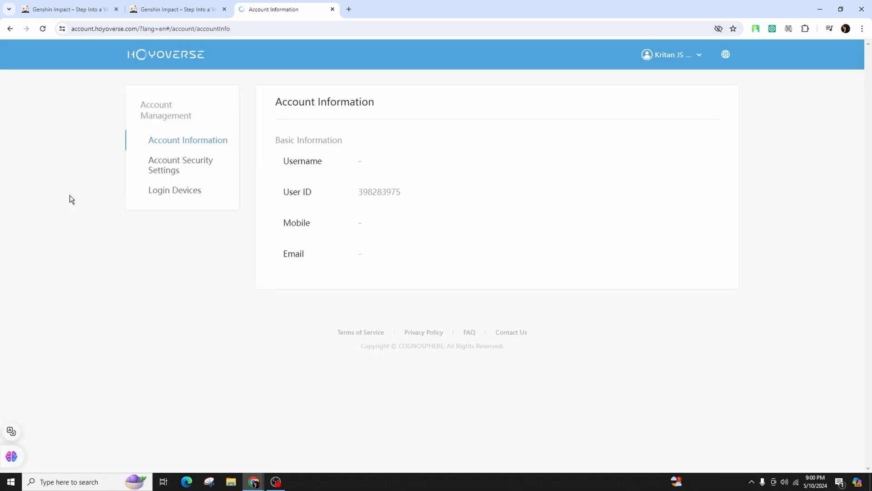
mouse_move(93, 185)
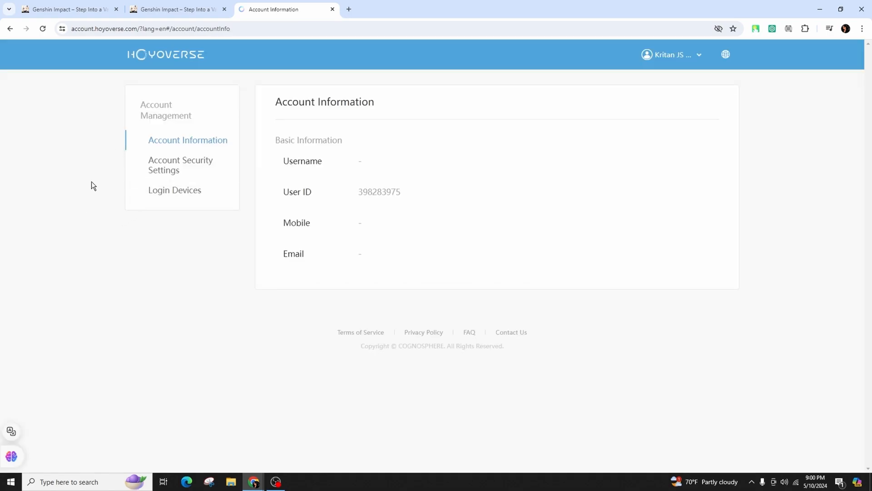
mouse_move(124, 207)
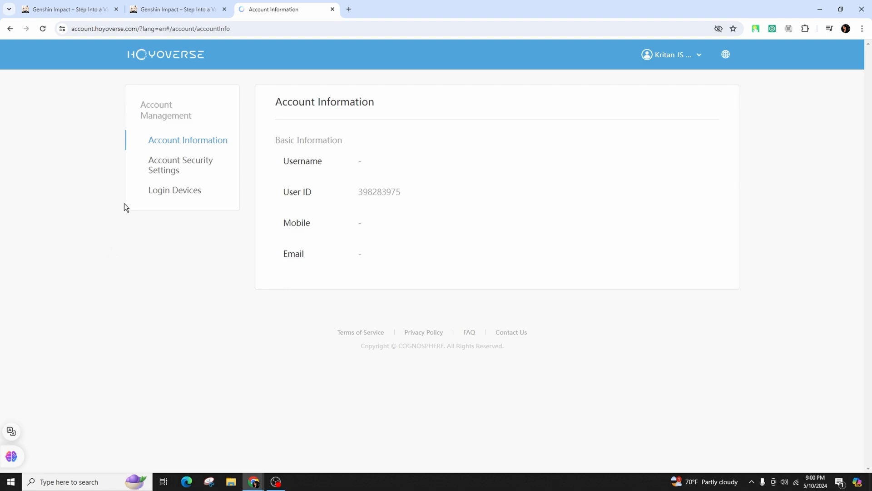
- Show the Account Security Settings page listing the linked Facebook account
click(180, 164)
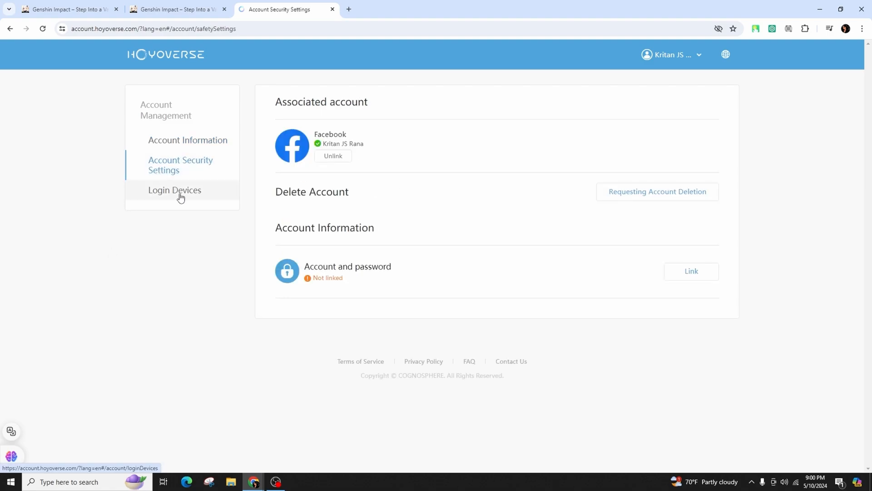
mouse_move(371, 156)
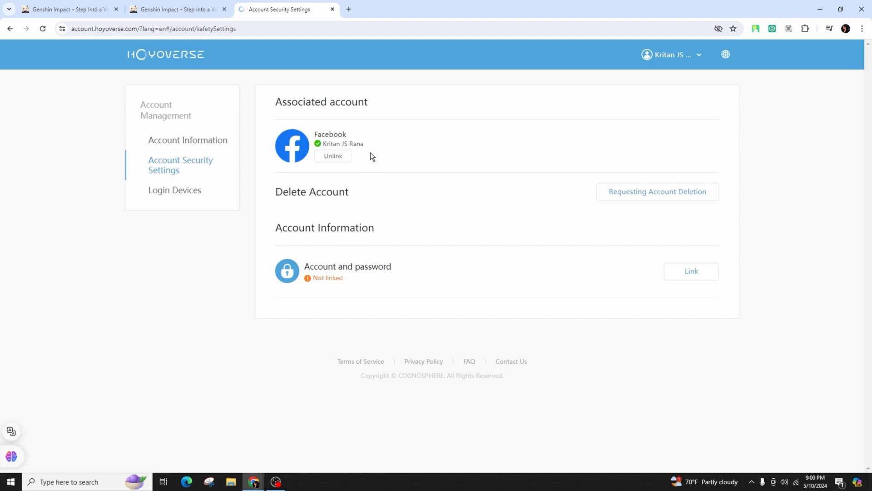
mouse_move(332, 162)
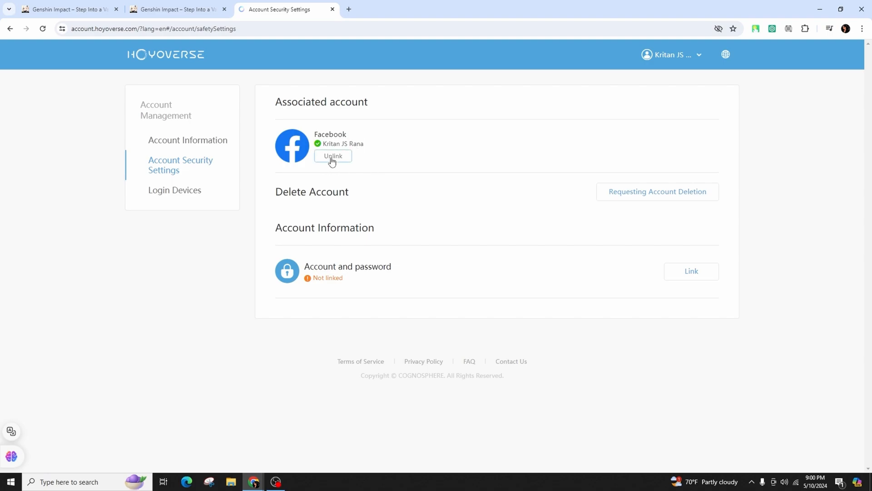